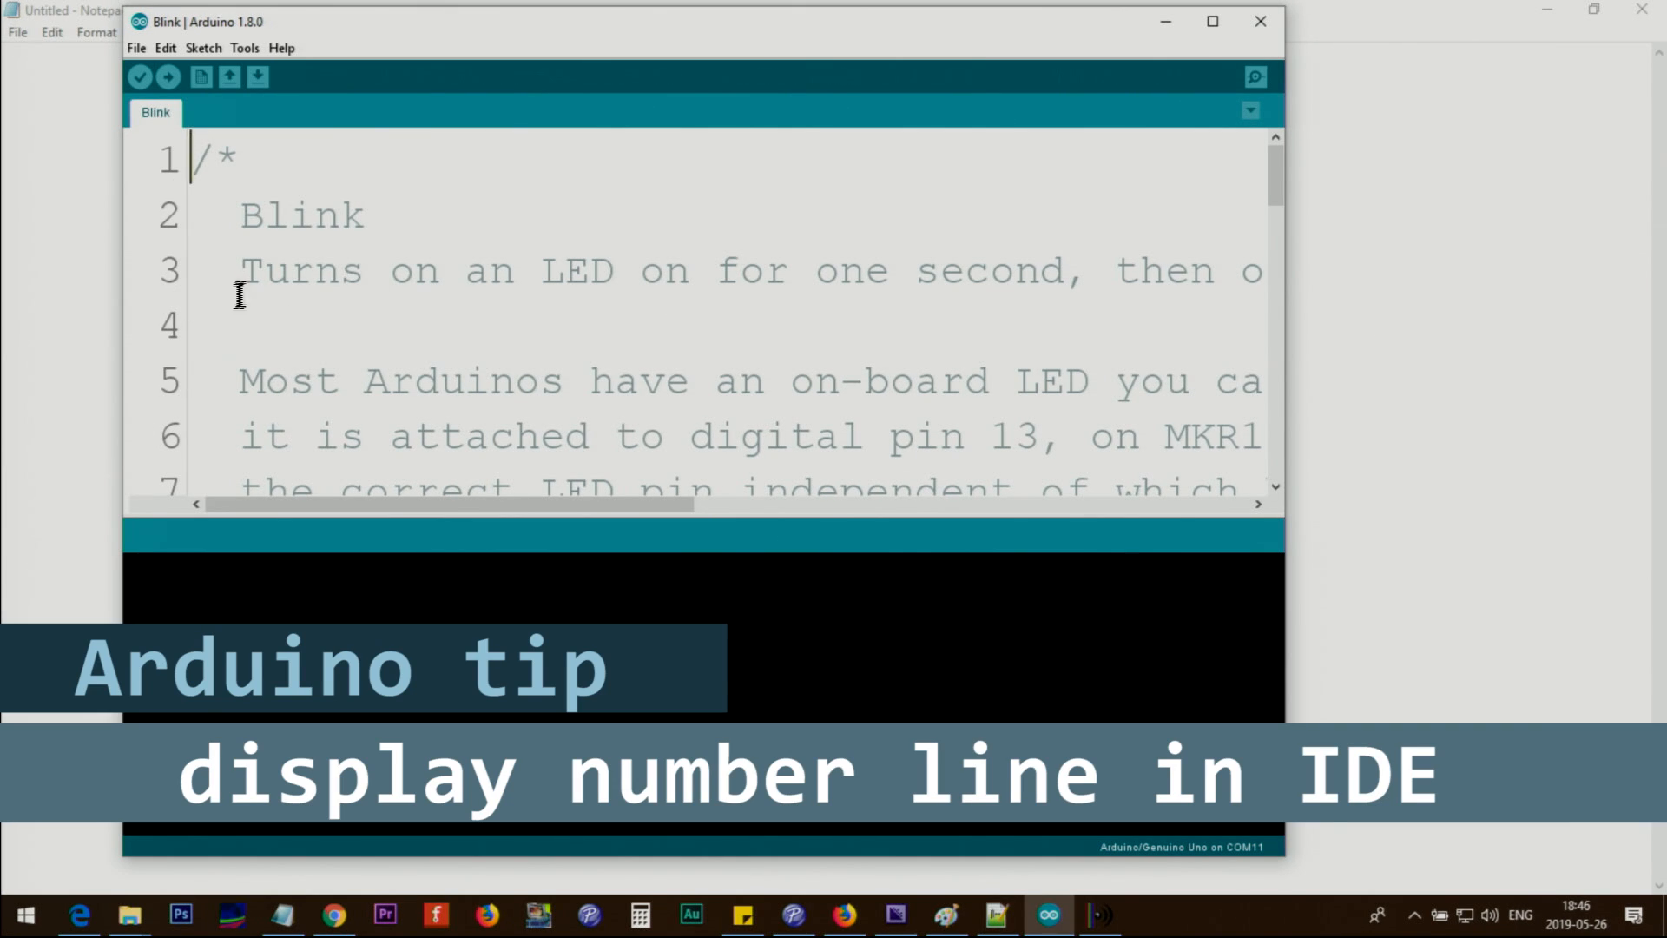
Scroll down through the unnumbered Blink sketch and back to the top
scroll("down", 3)
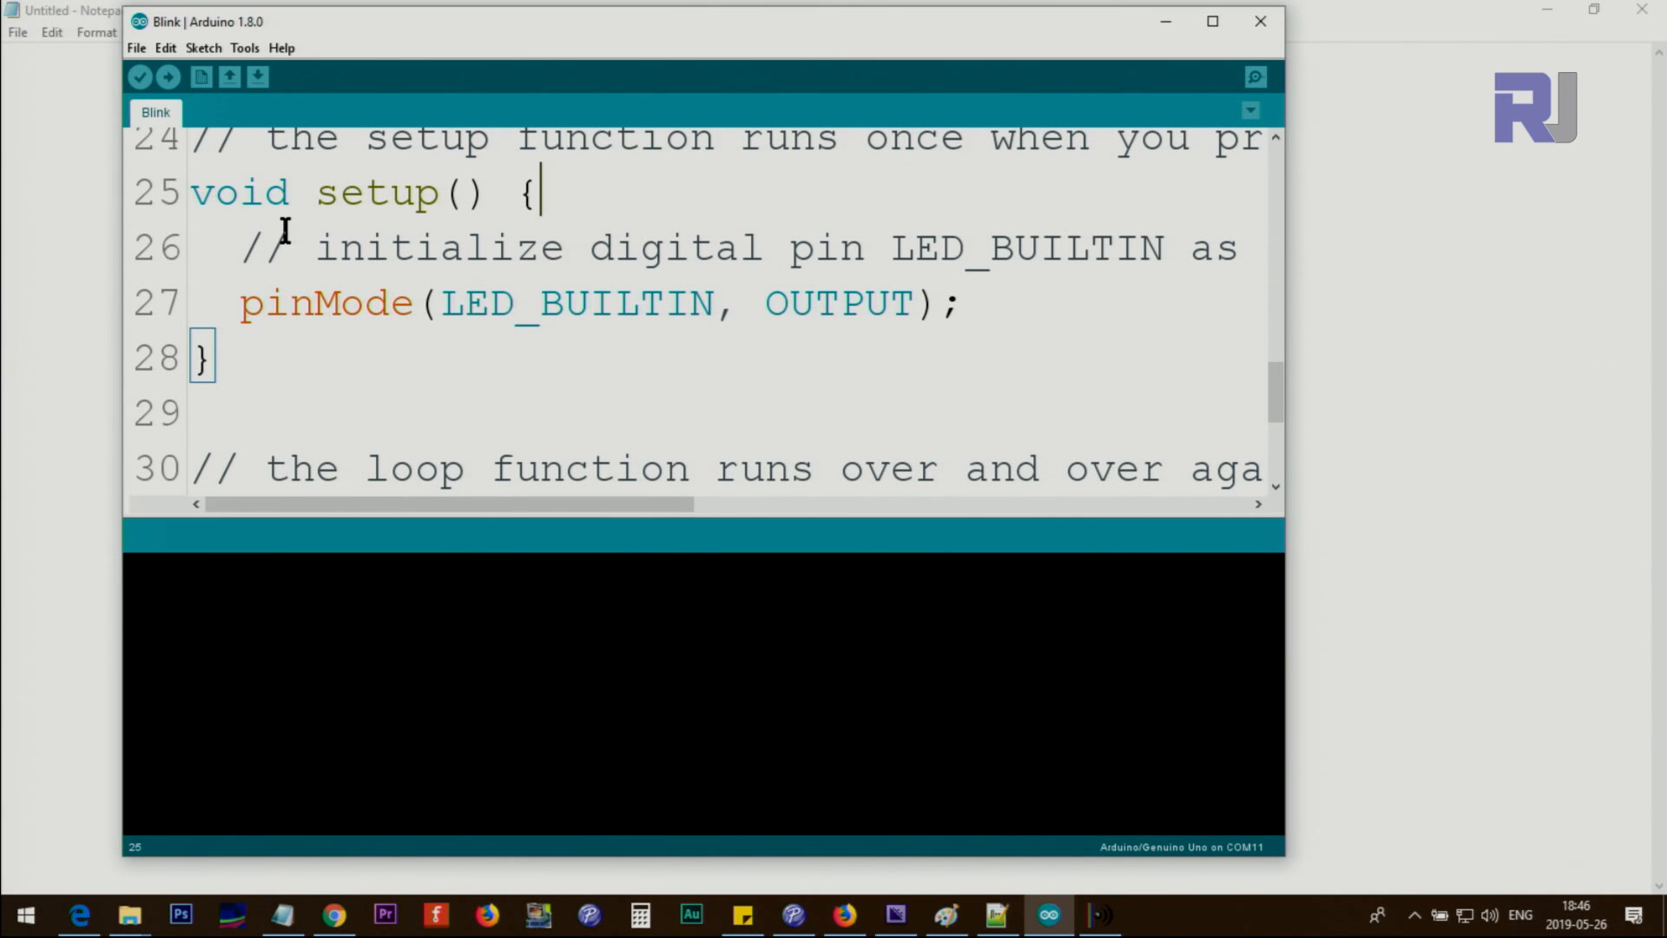
scroll("up", 3)
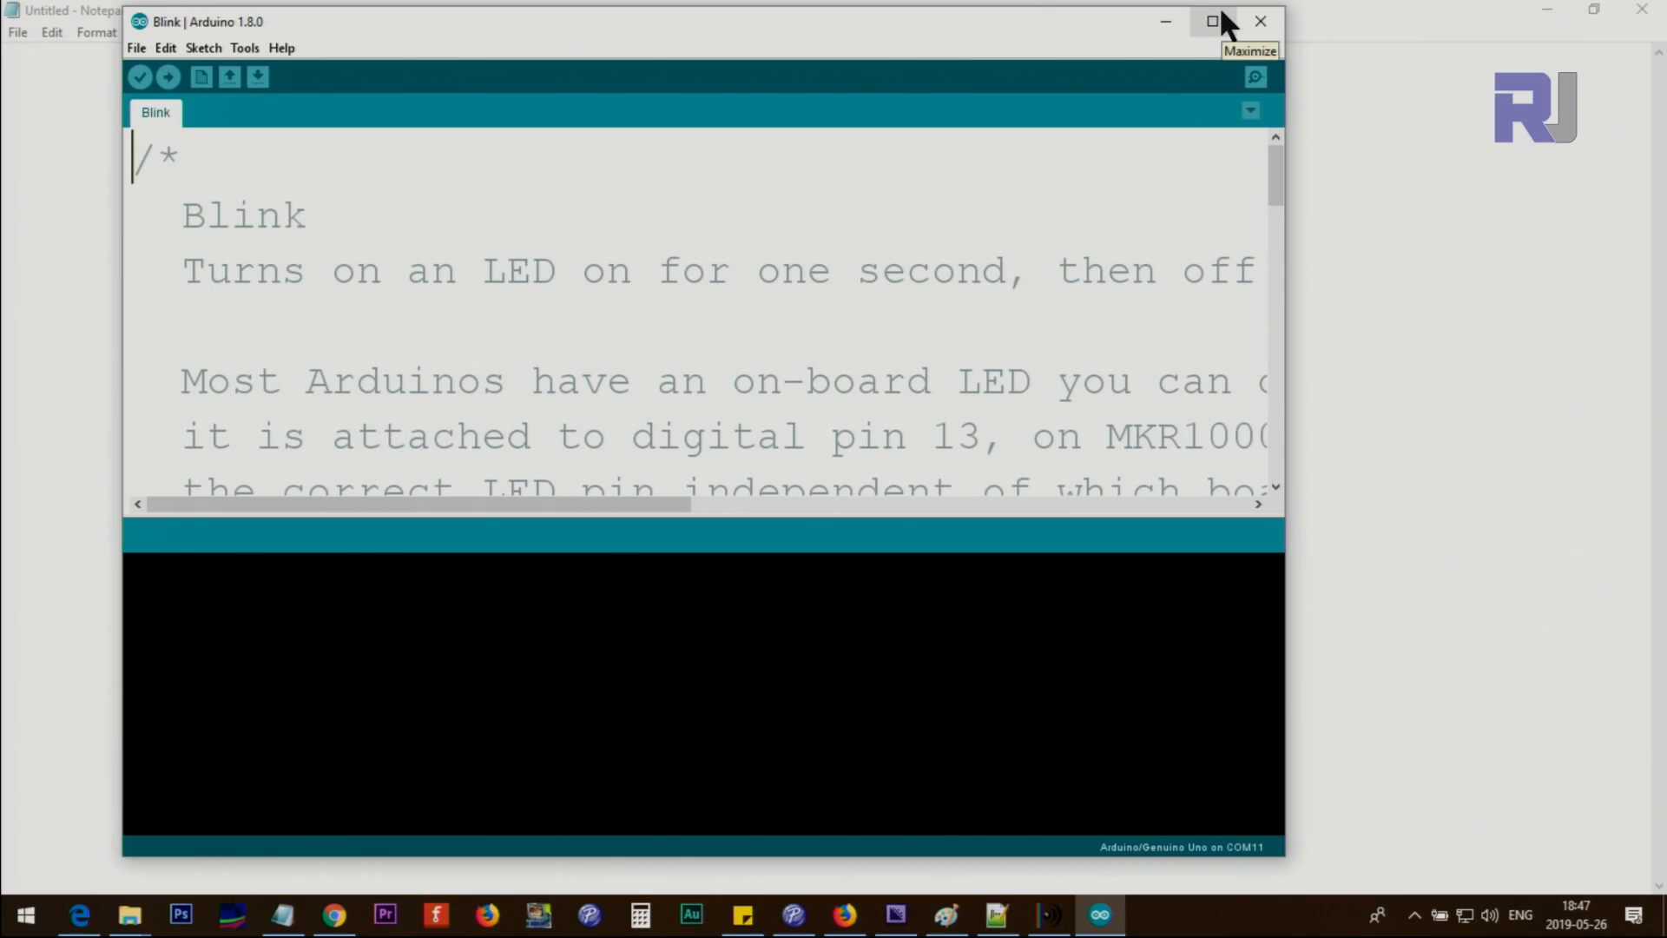
mouse_move(139, 77)
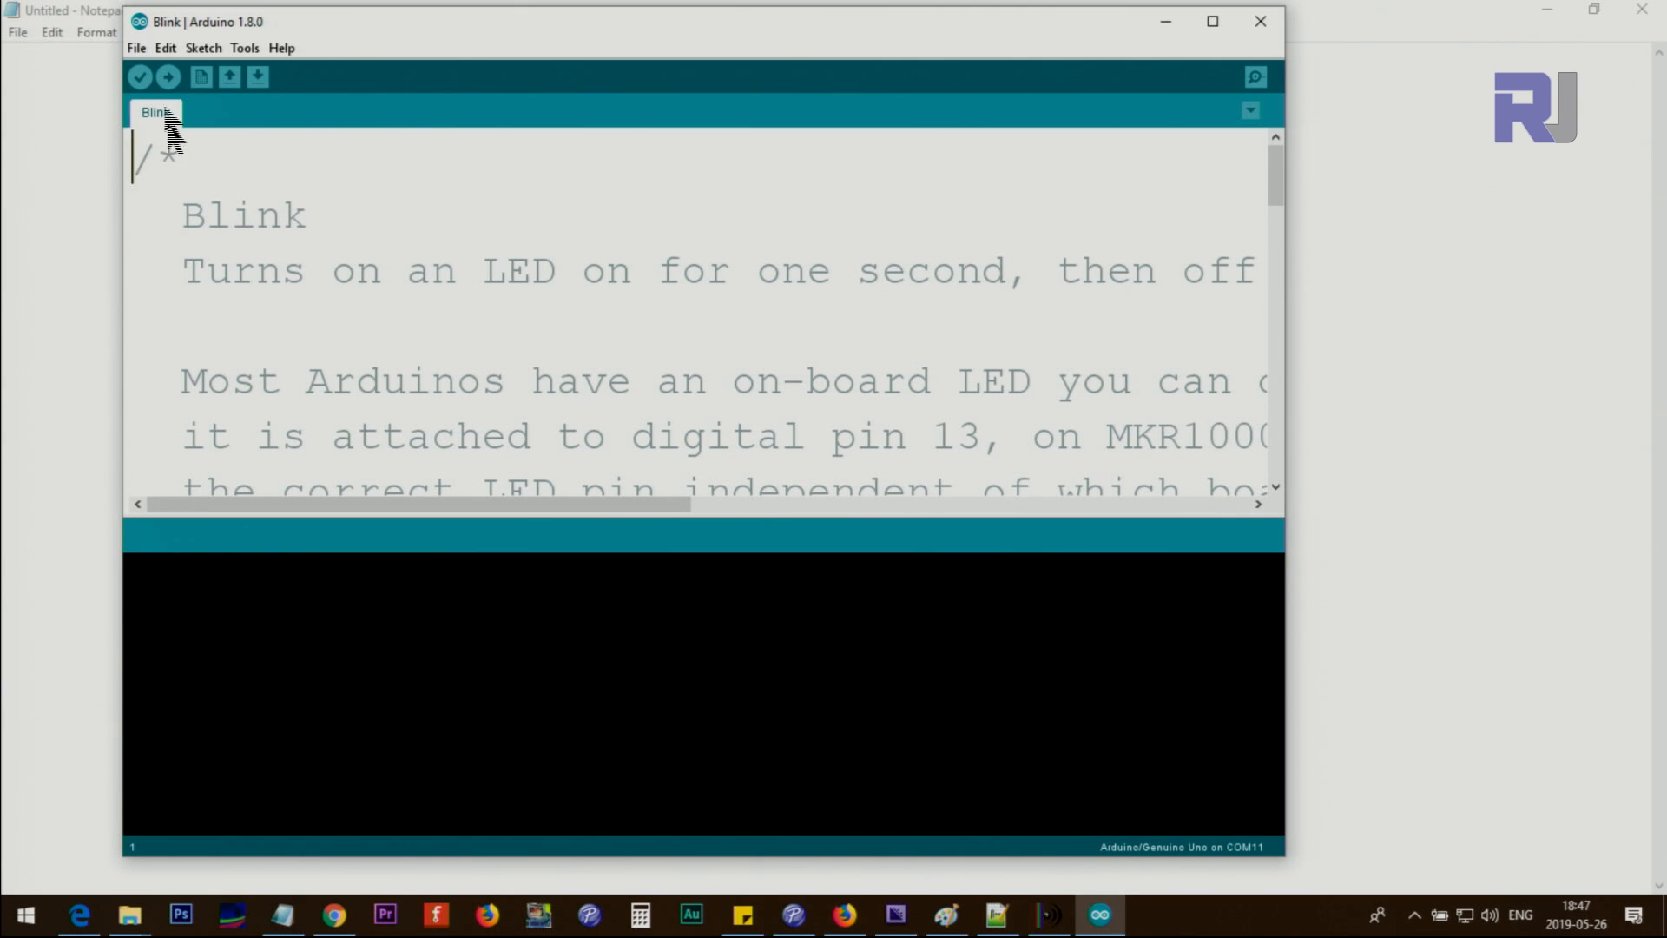
Open File > Preferences and follow the preferences.txt path link to its folder
left_click(135, 47)
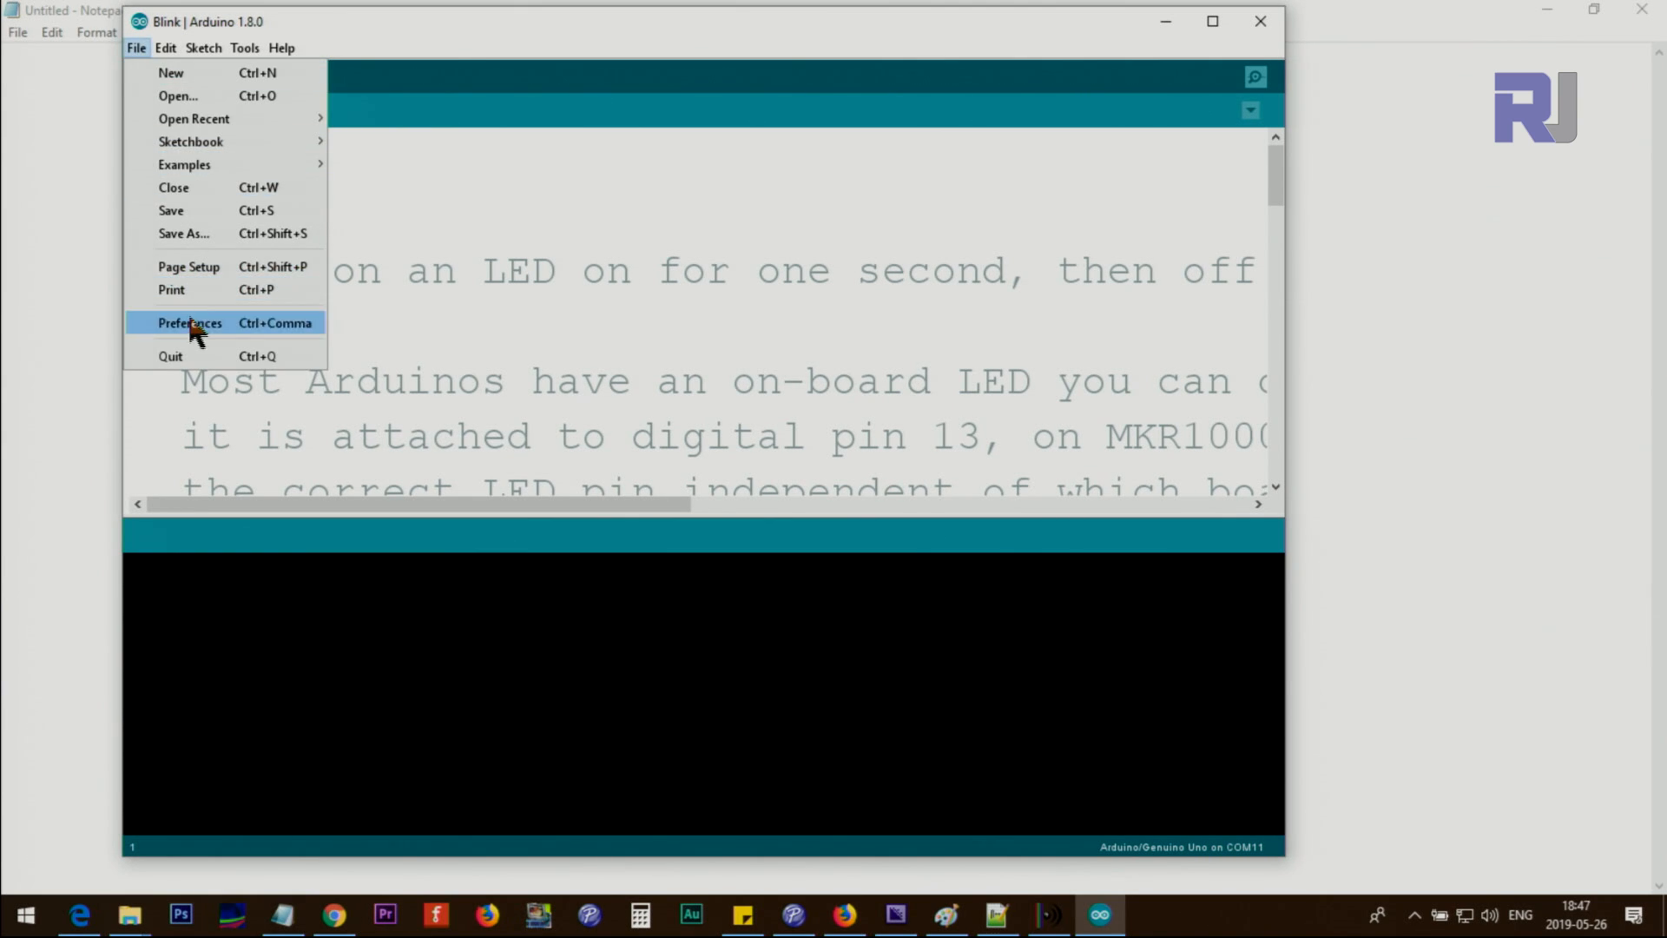
left_click(189, 322)
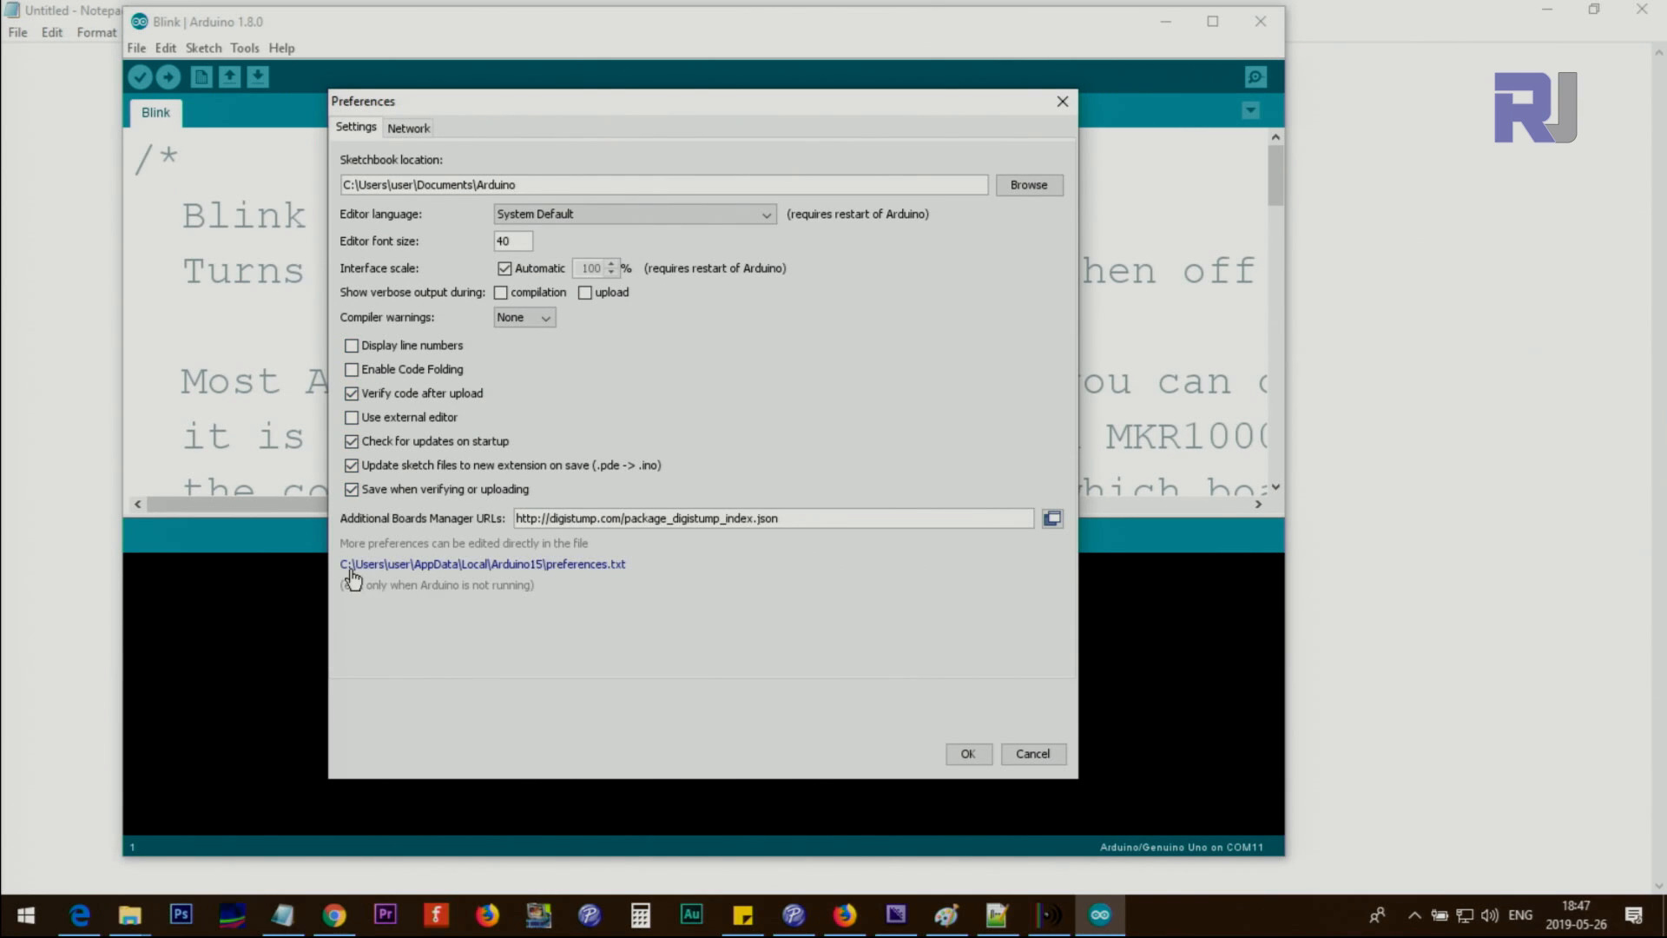
mouse_move(479, 569)
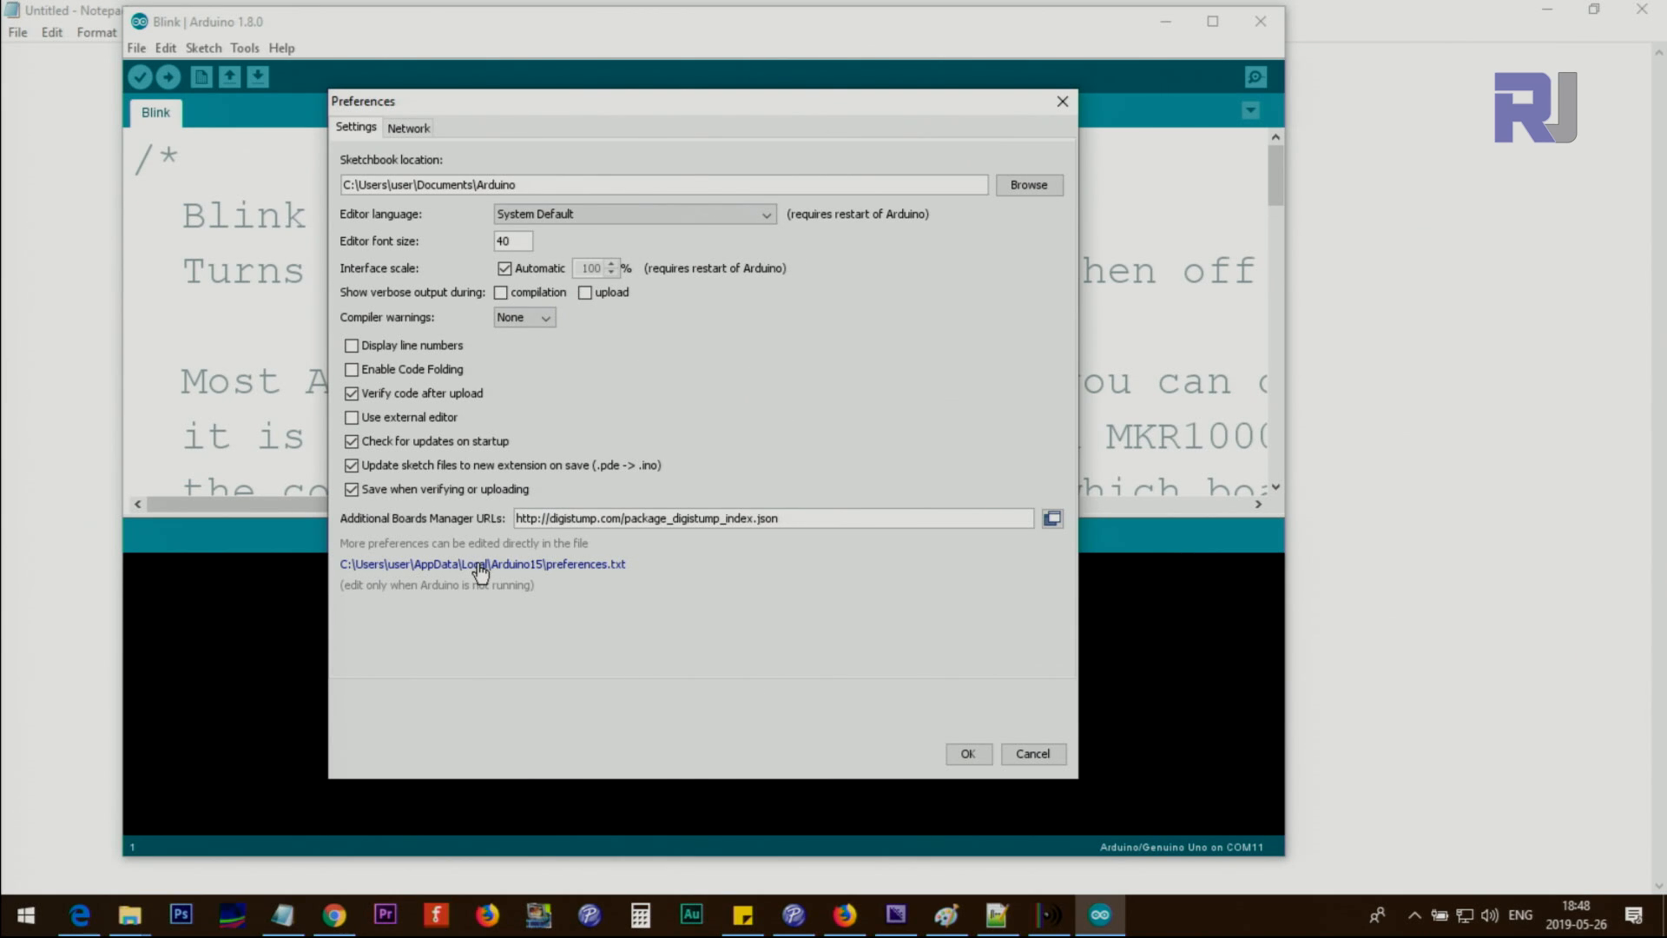
left_click(482, 563)
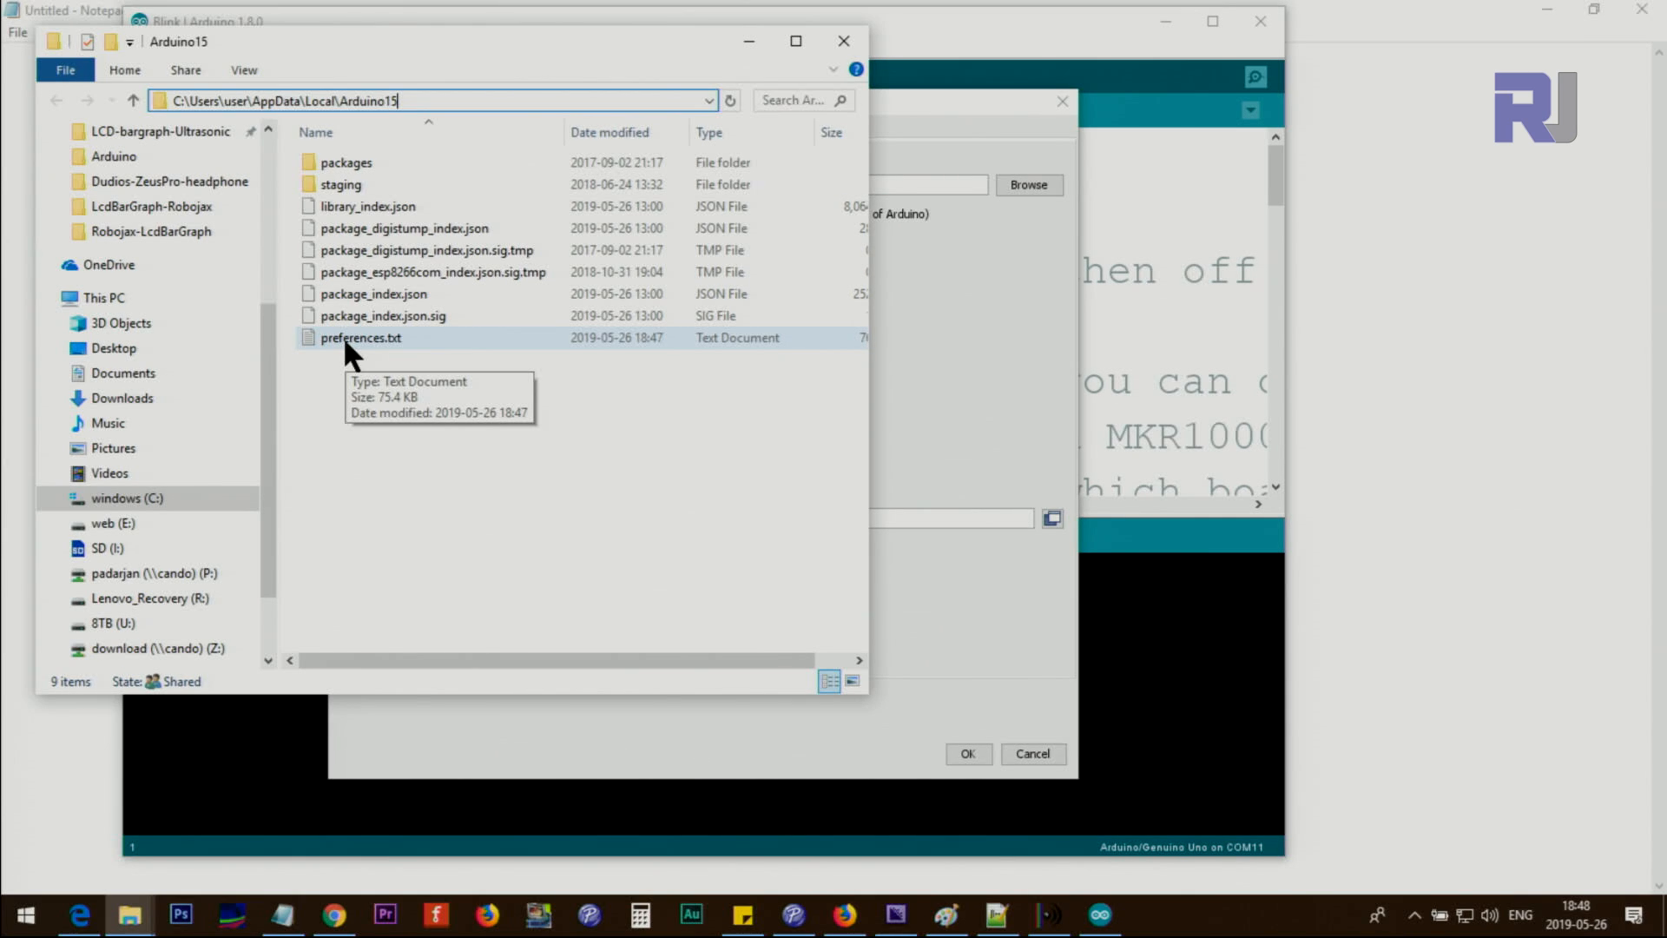
mouse_move(943, 117)
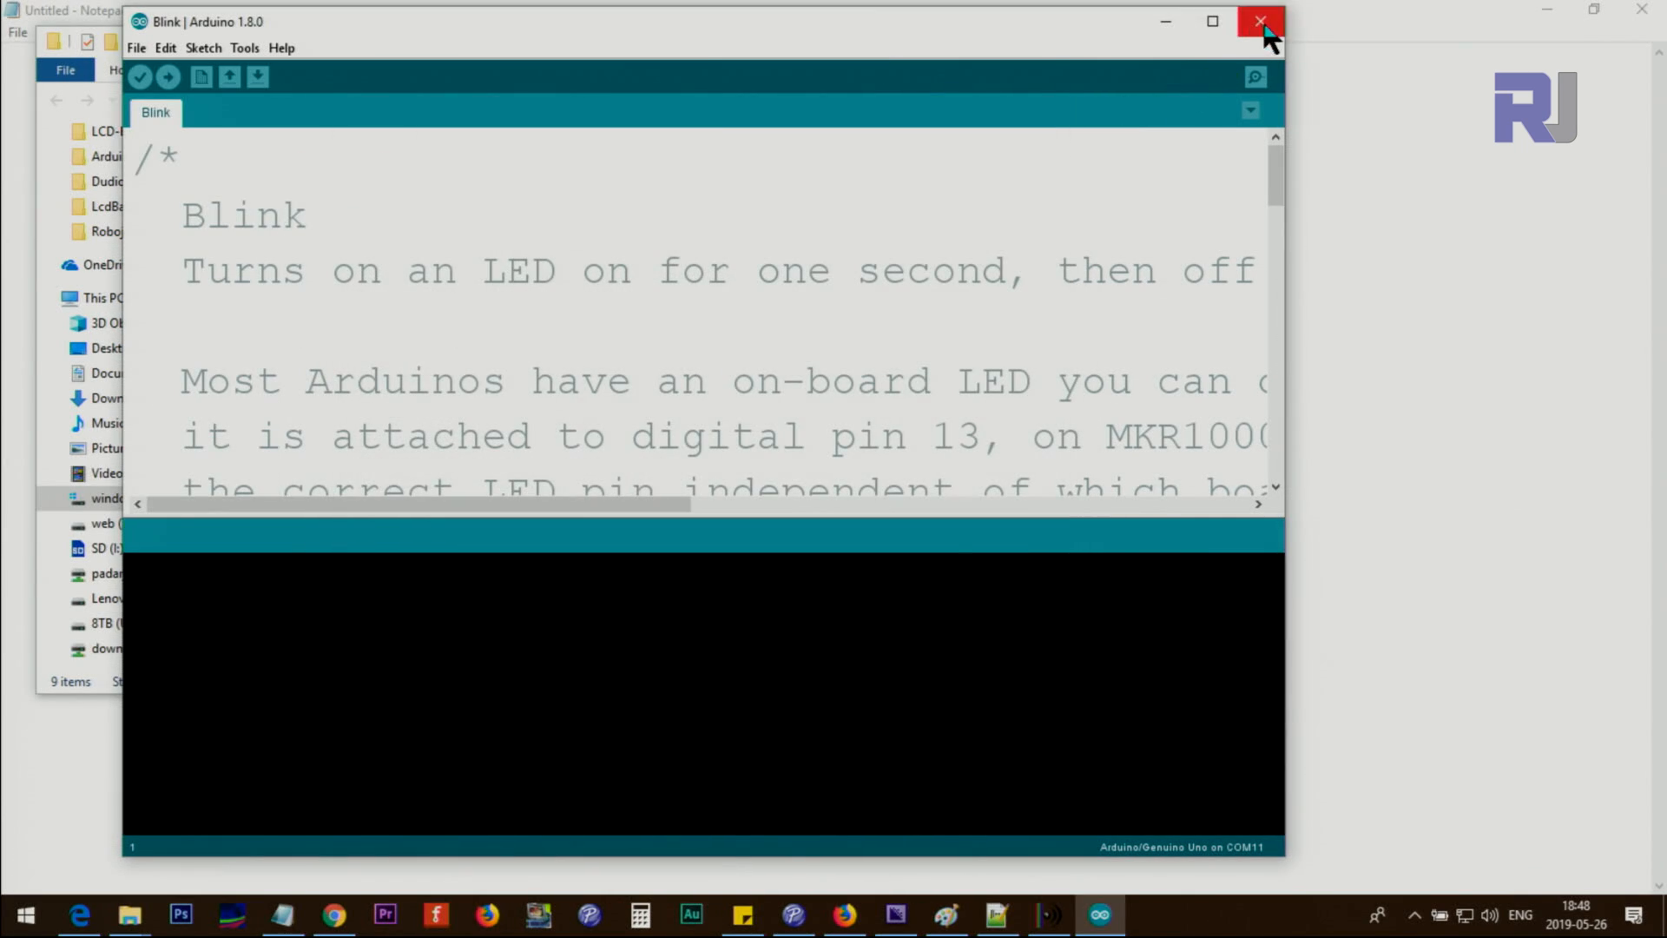
mouse_move(1264, 21)
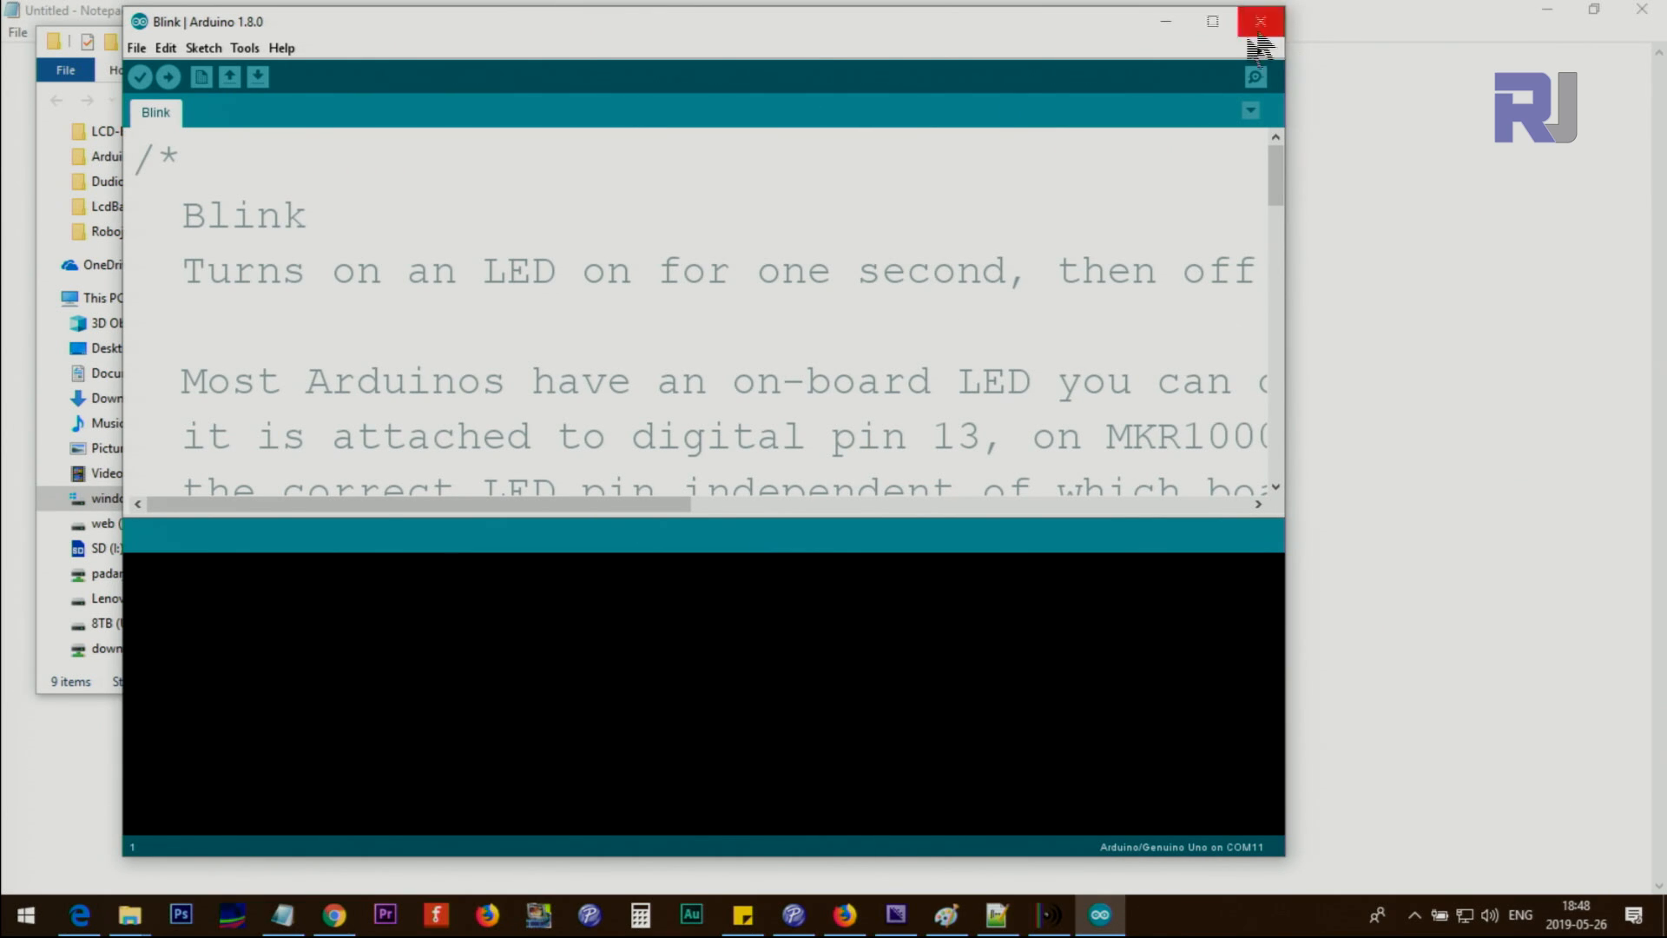
Close Arduino IDE, then open preferences.txt from the Arduino15 folder in Notepad
left_click(1261, 21)
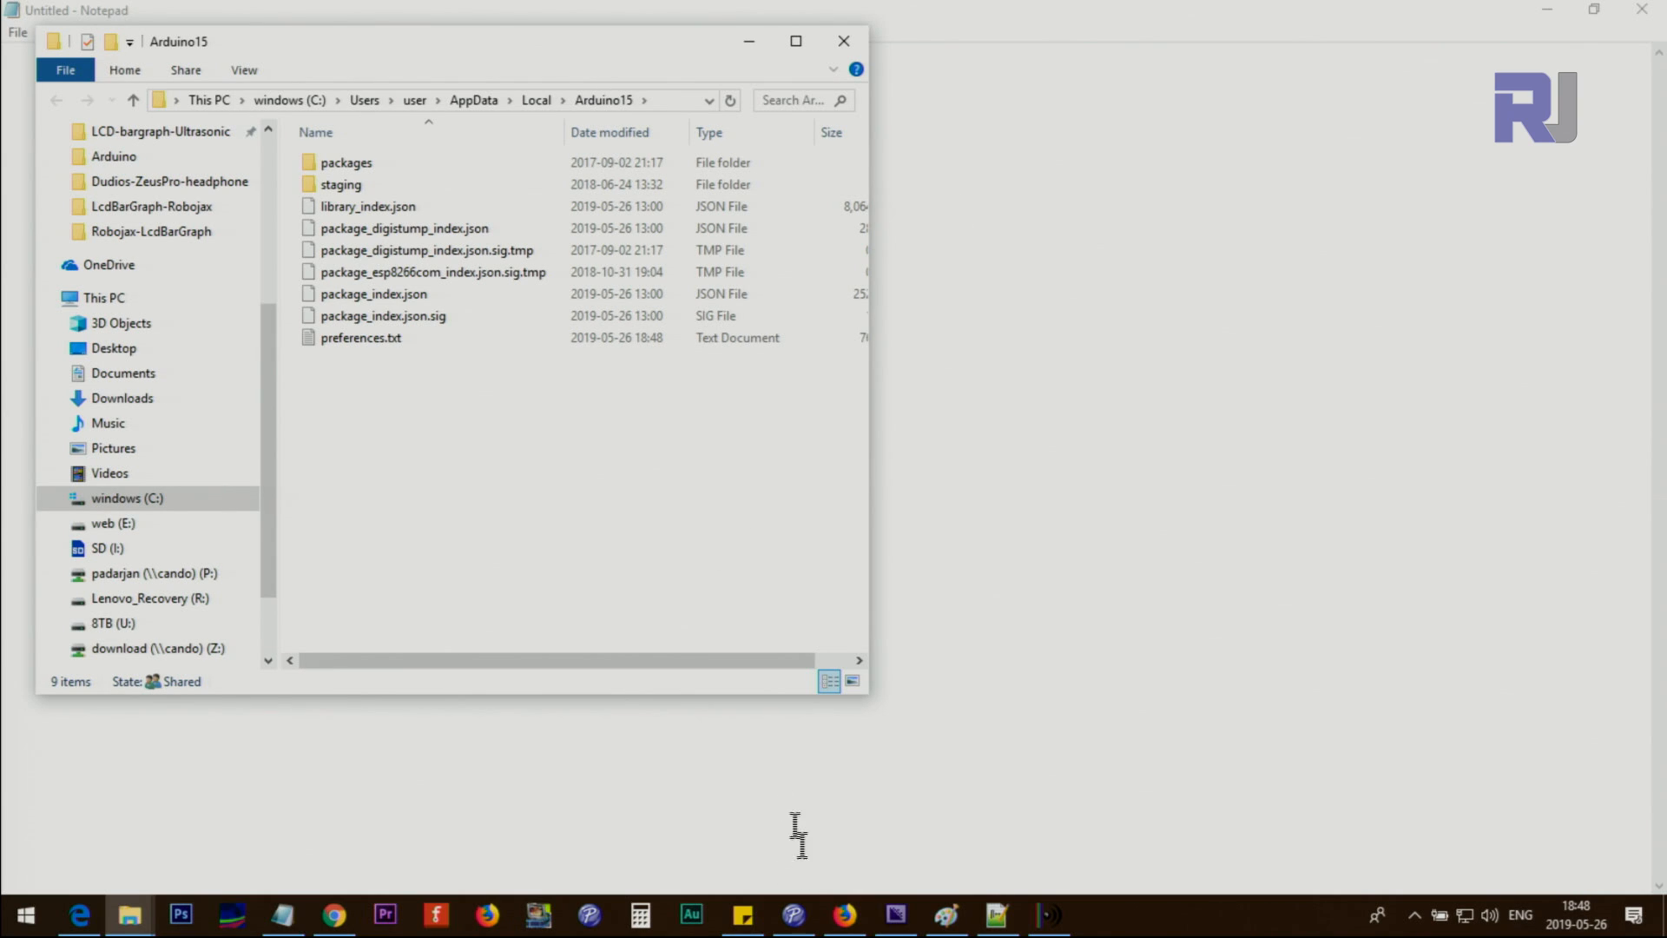
left_click(373, 293)
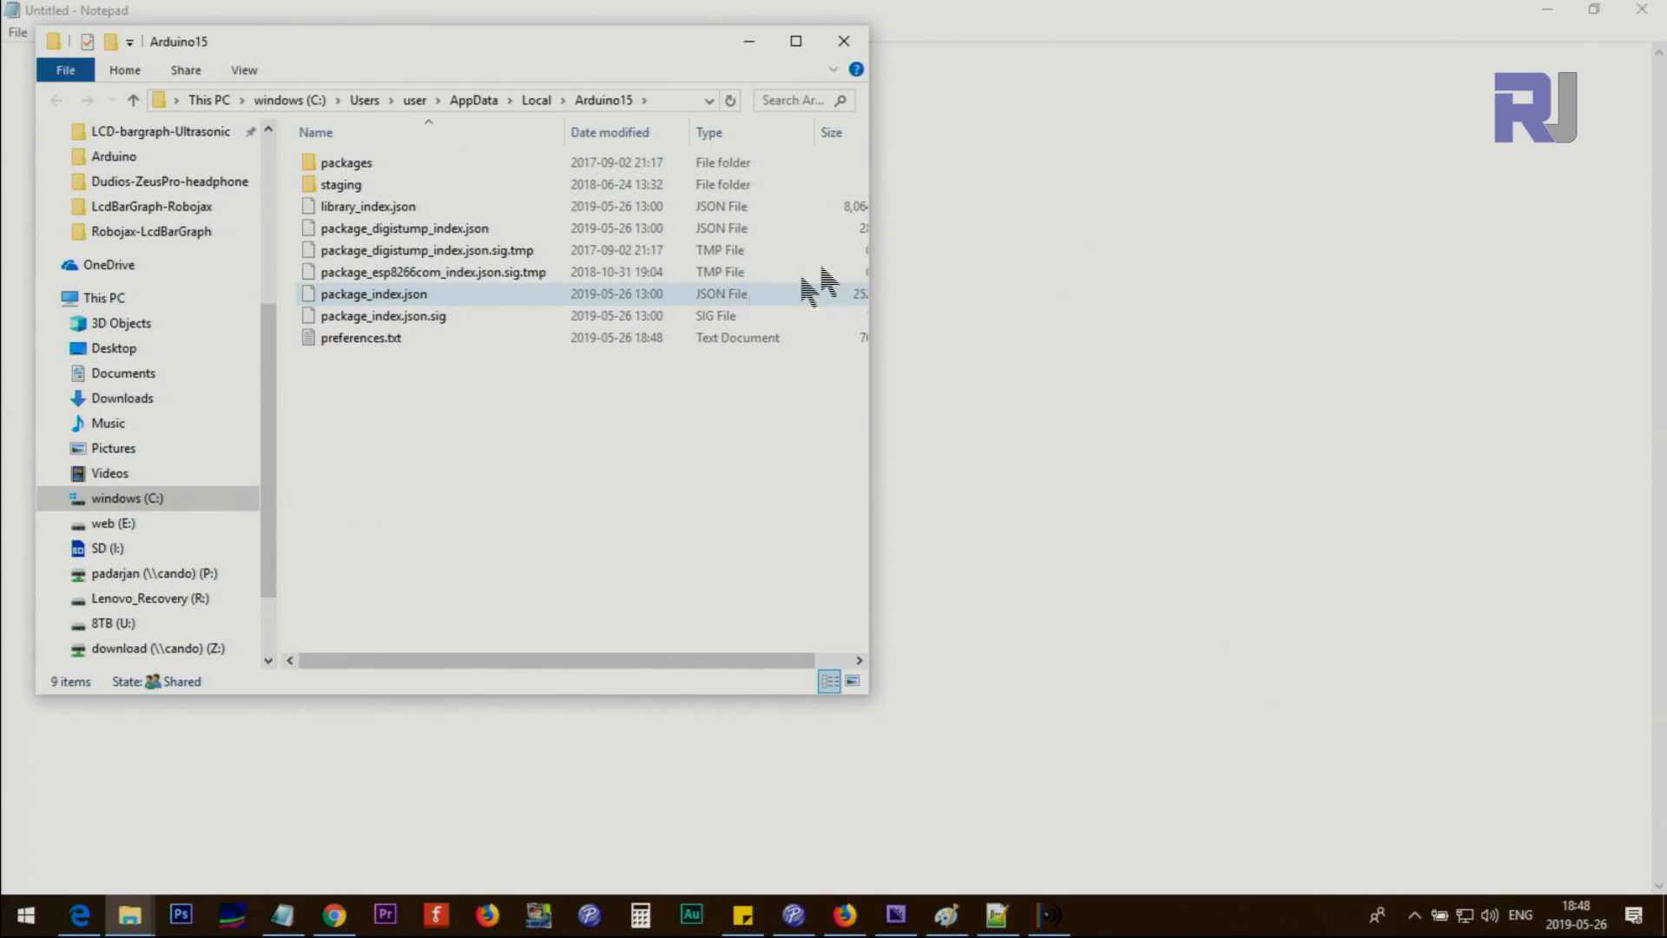
mouse_move(360, 337)
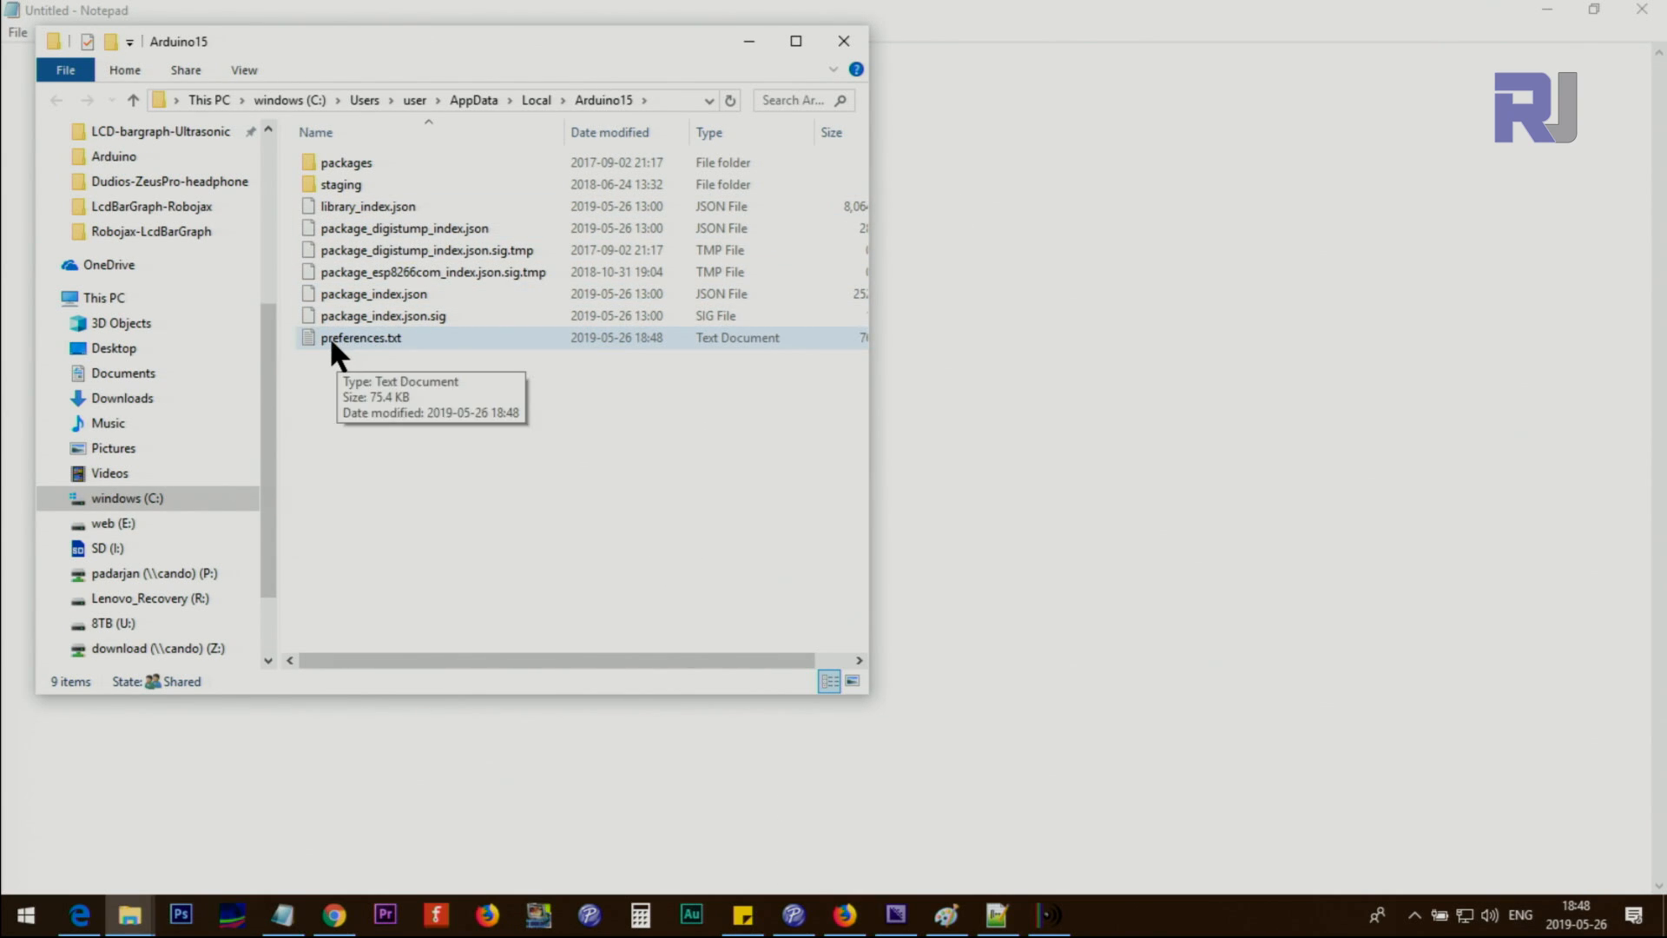
double_click(360, 337)
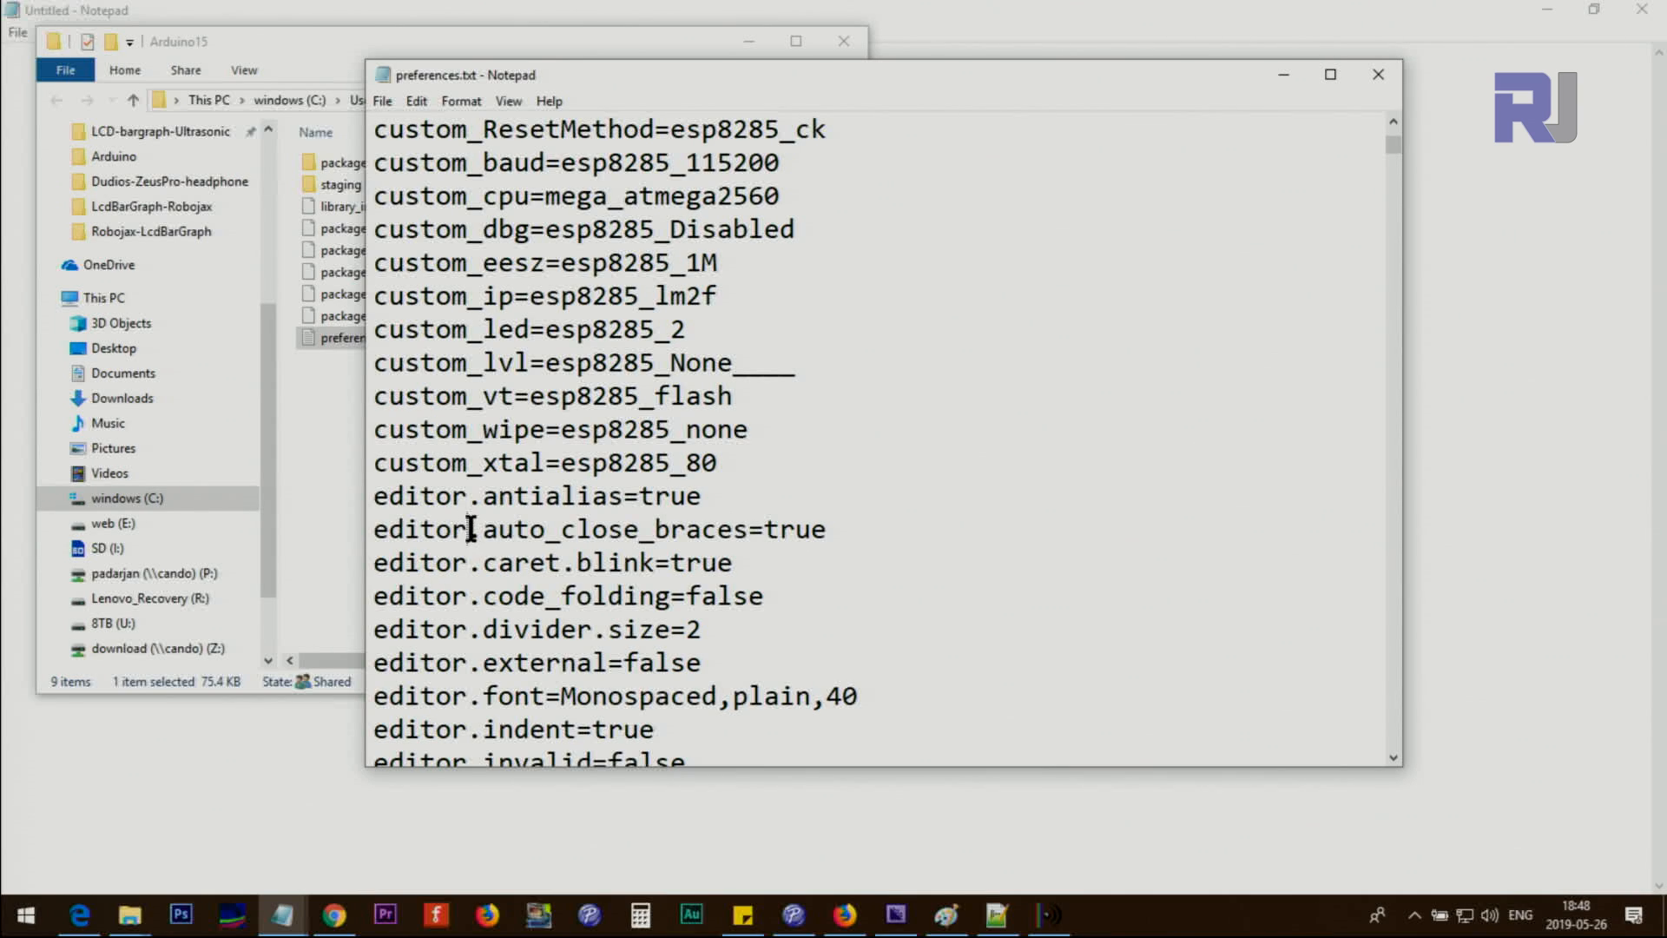
Set editor.linenumbers=true in preferences.txt and close Notepad, saving the change
double_click(418, 562)
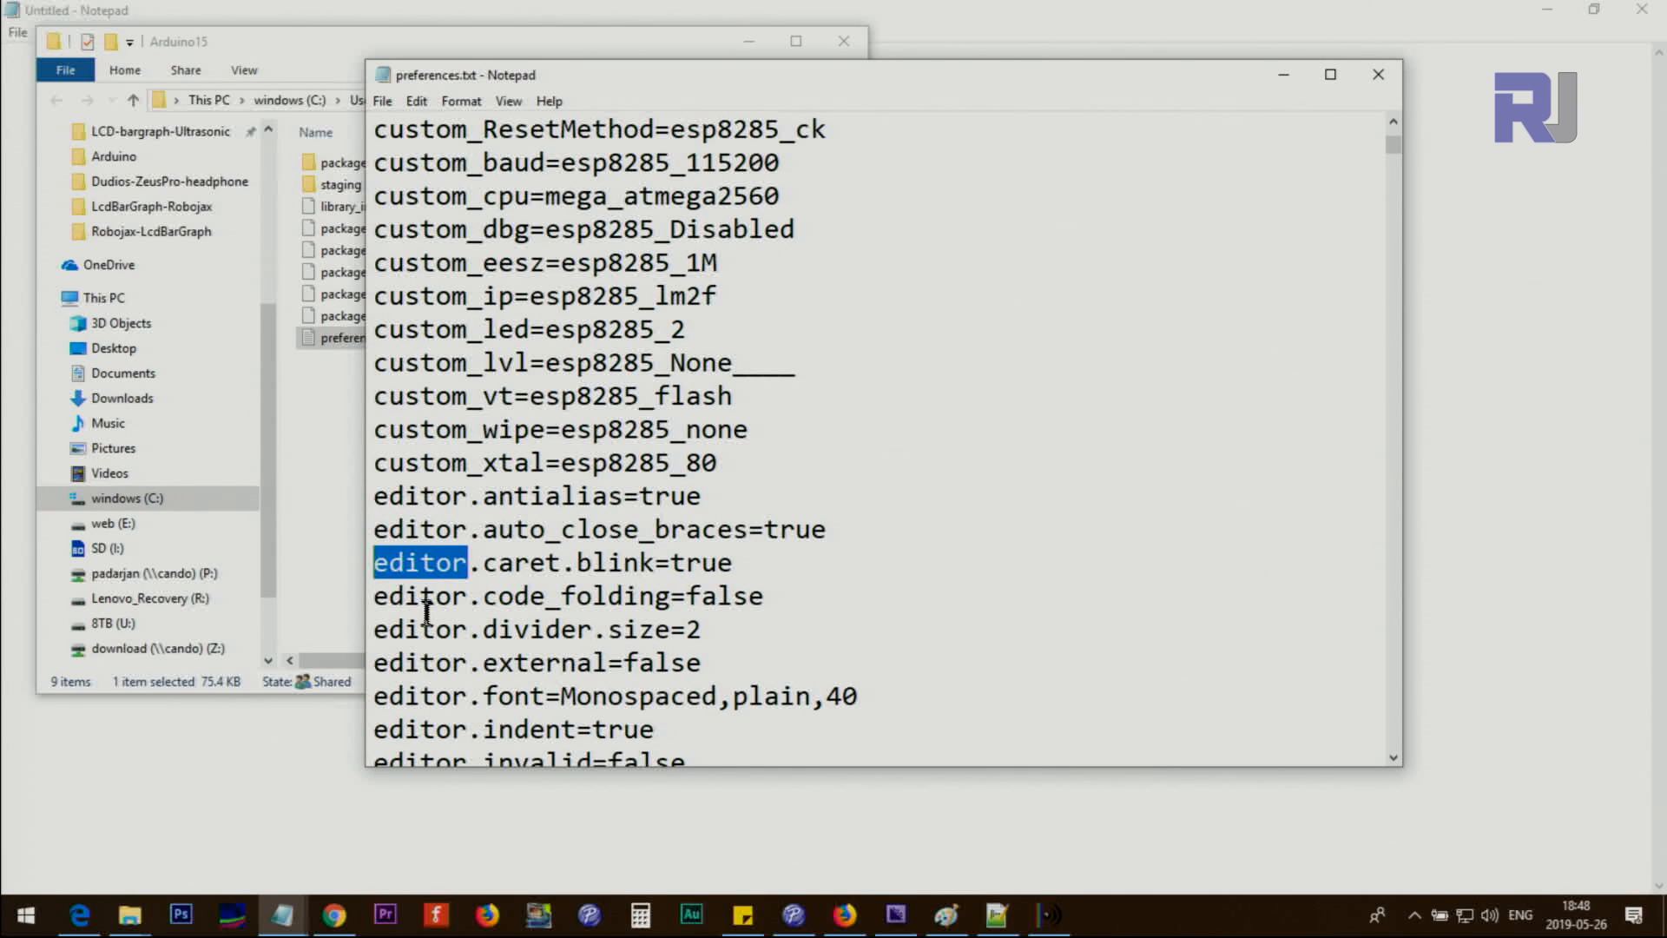
scroll("down", 3)
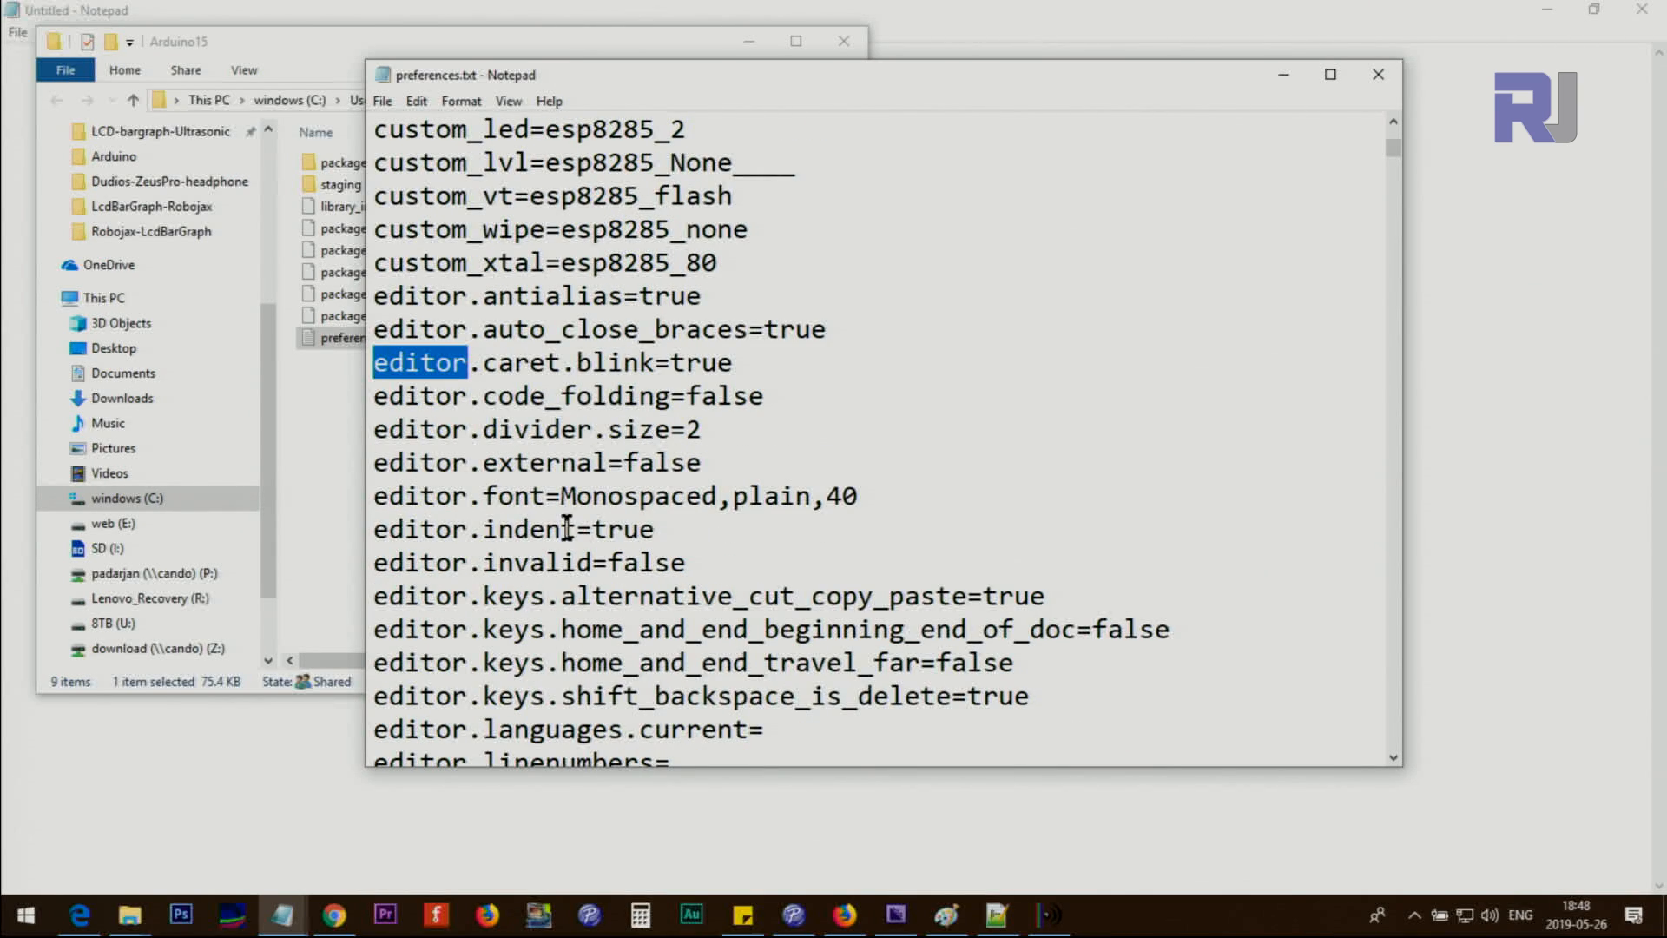
scroll("down", 3)
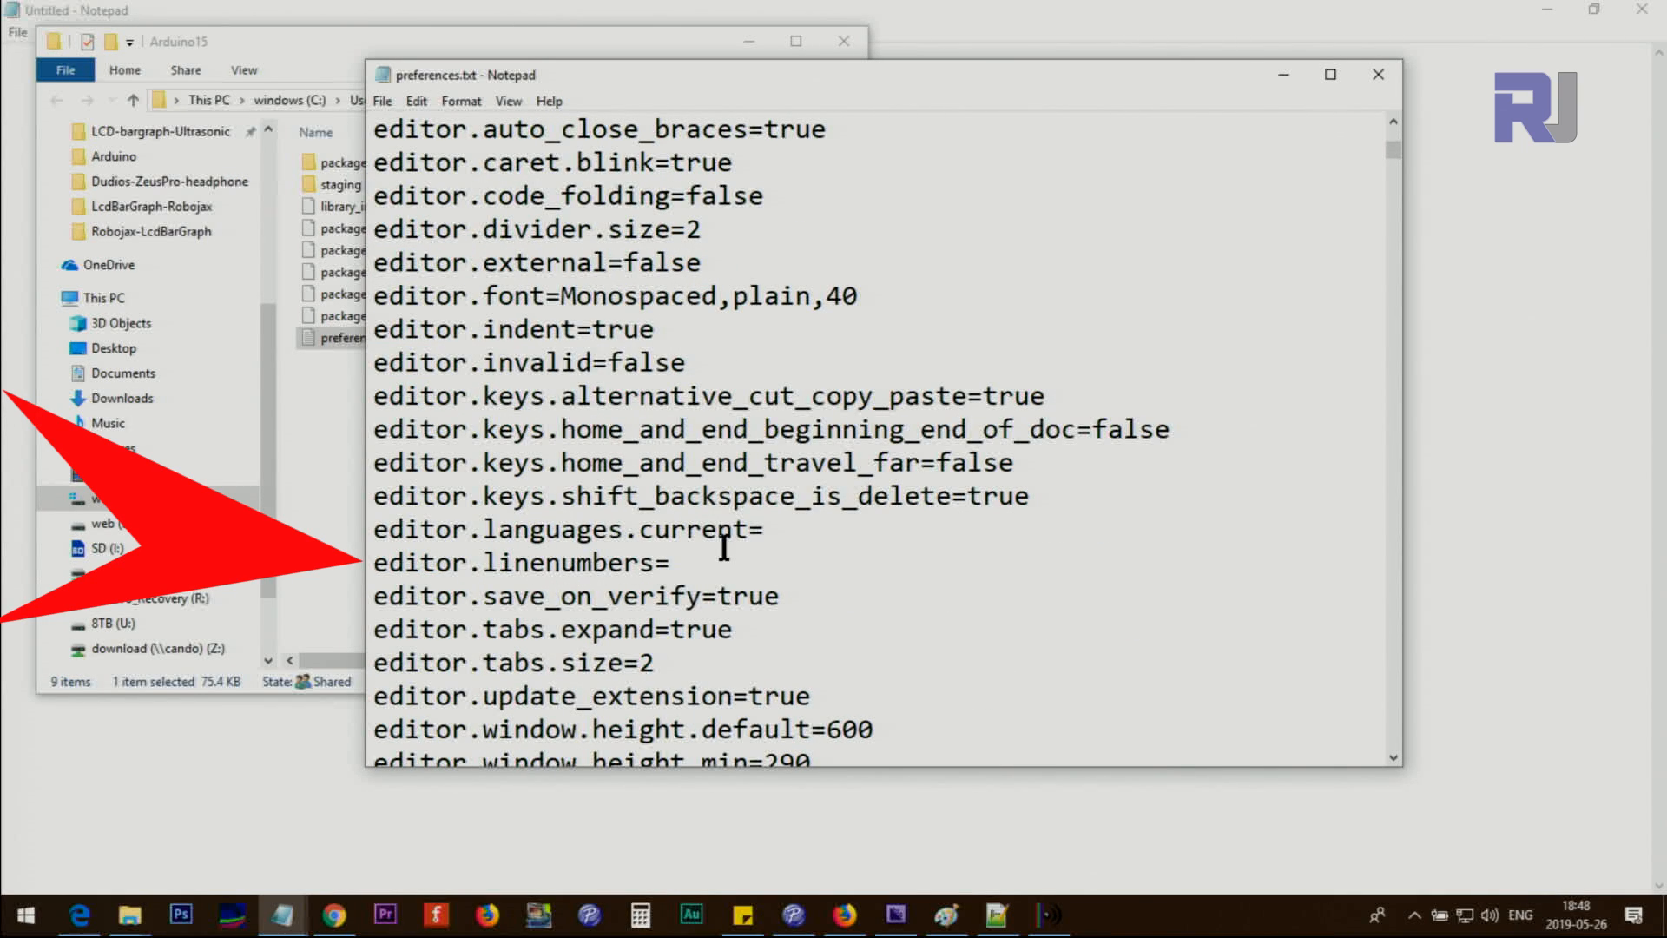
type("true")
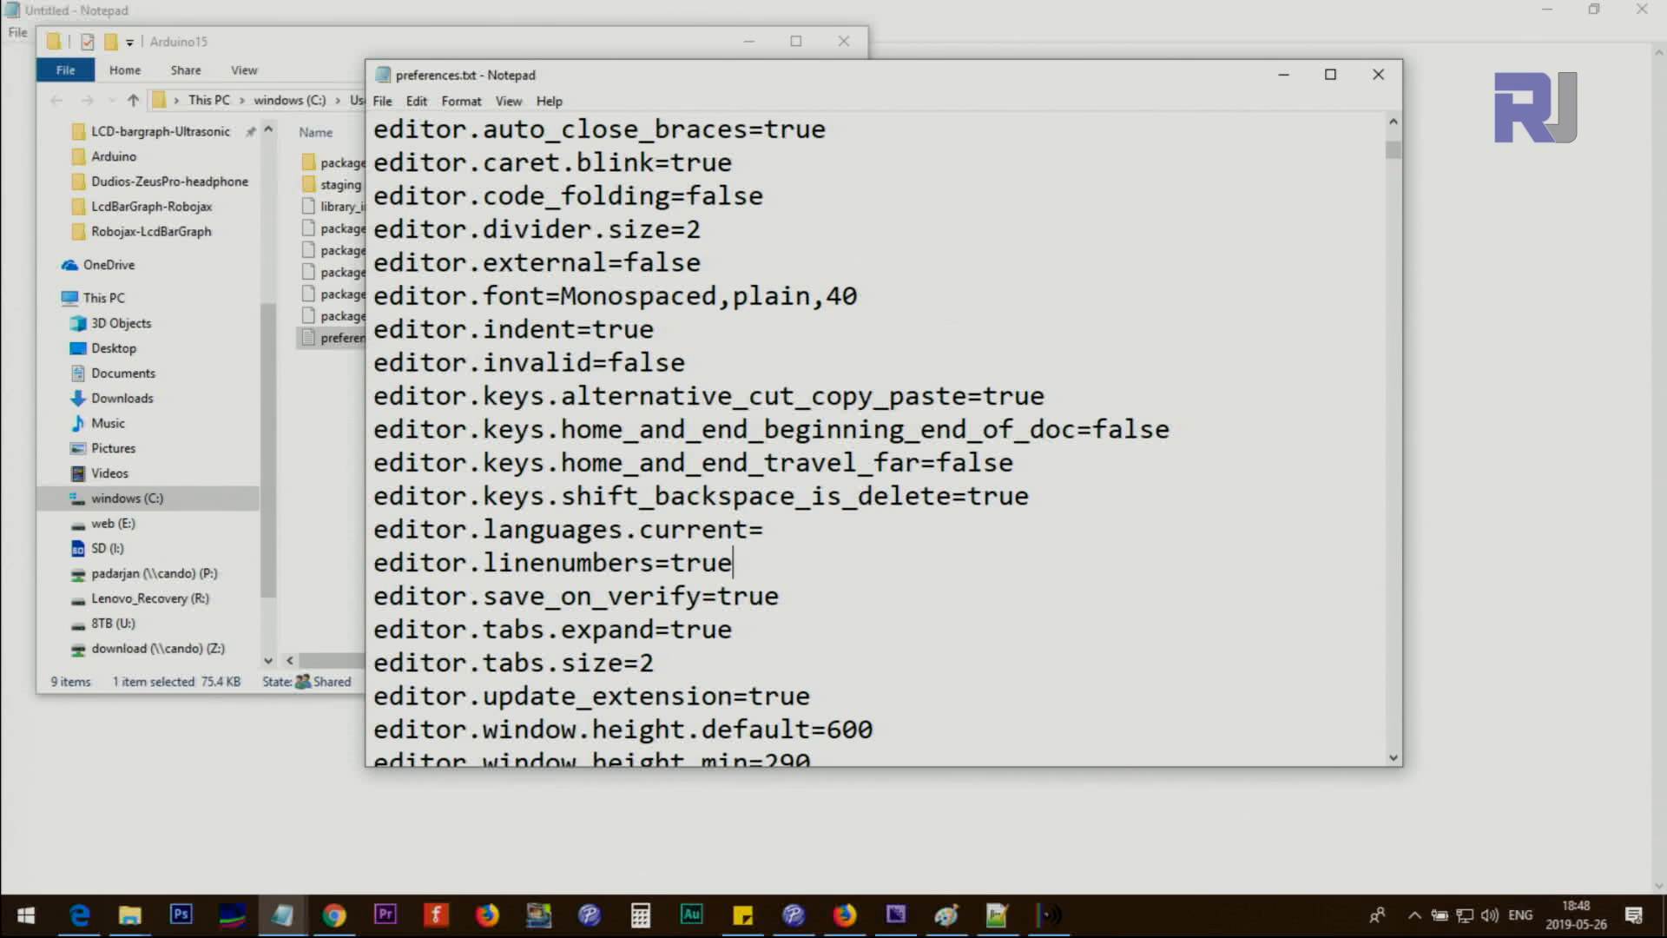
left_click(380, 100)
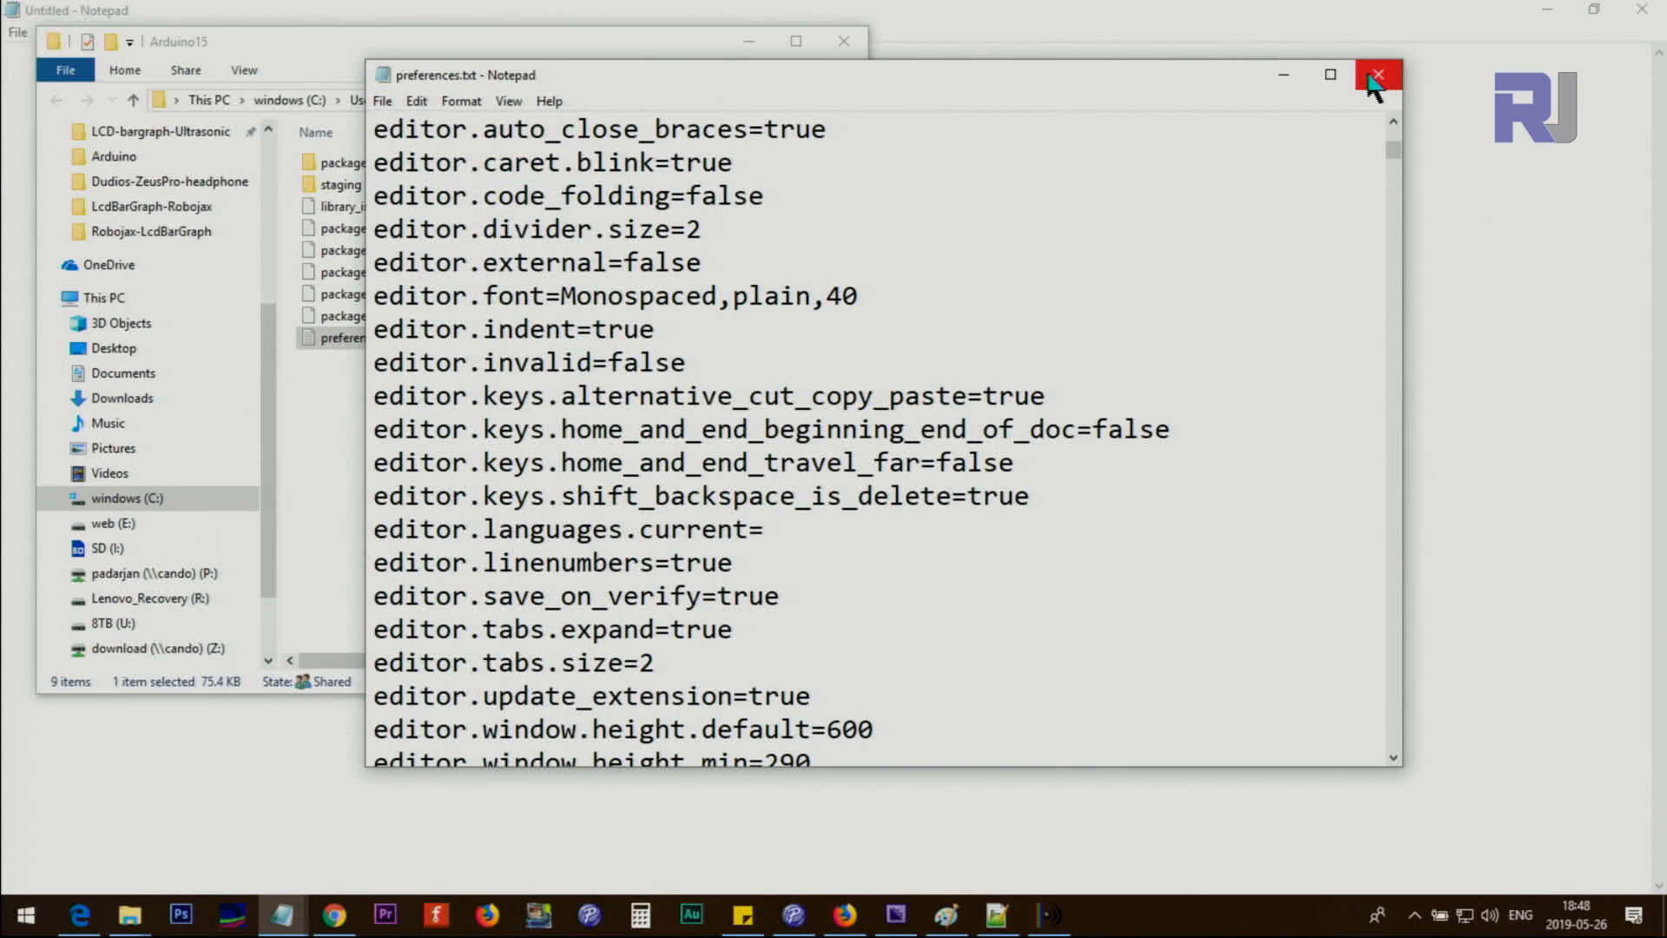
left_click(1379, 75)
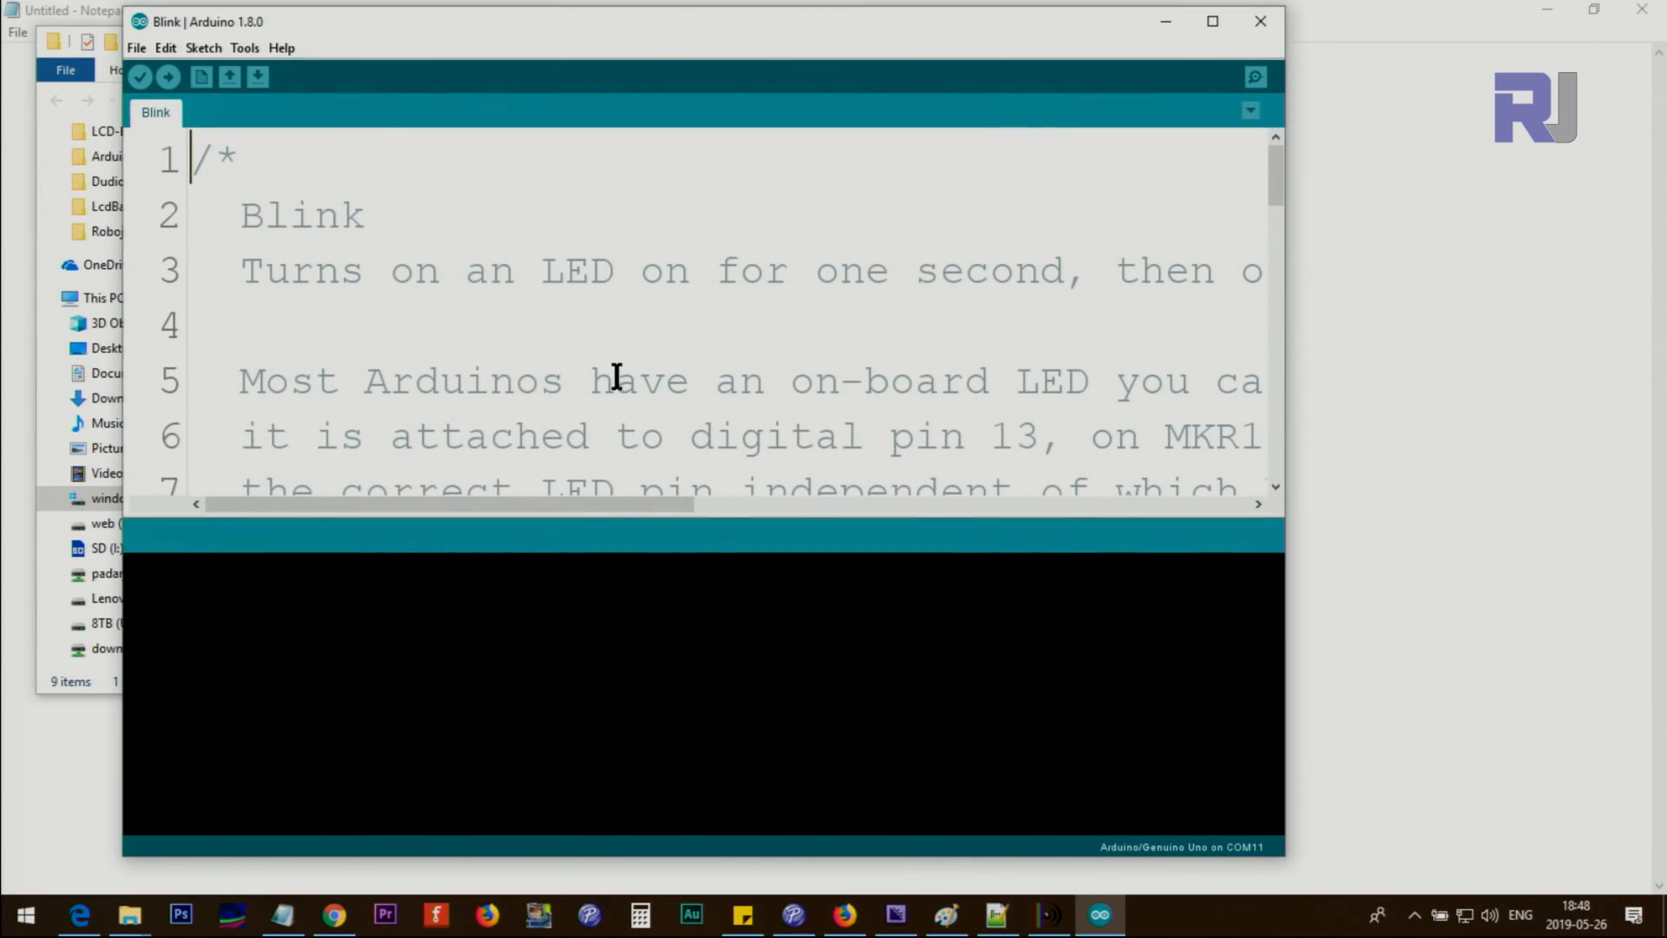
mouse_move(186, 398)
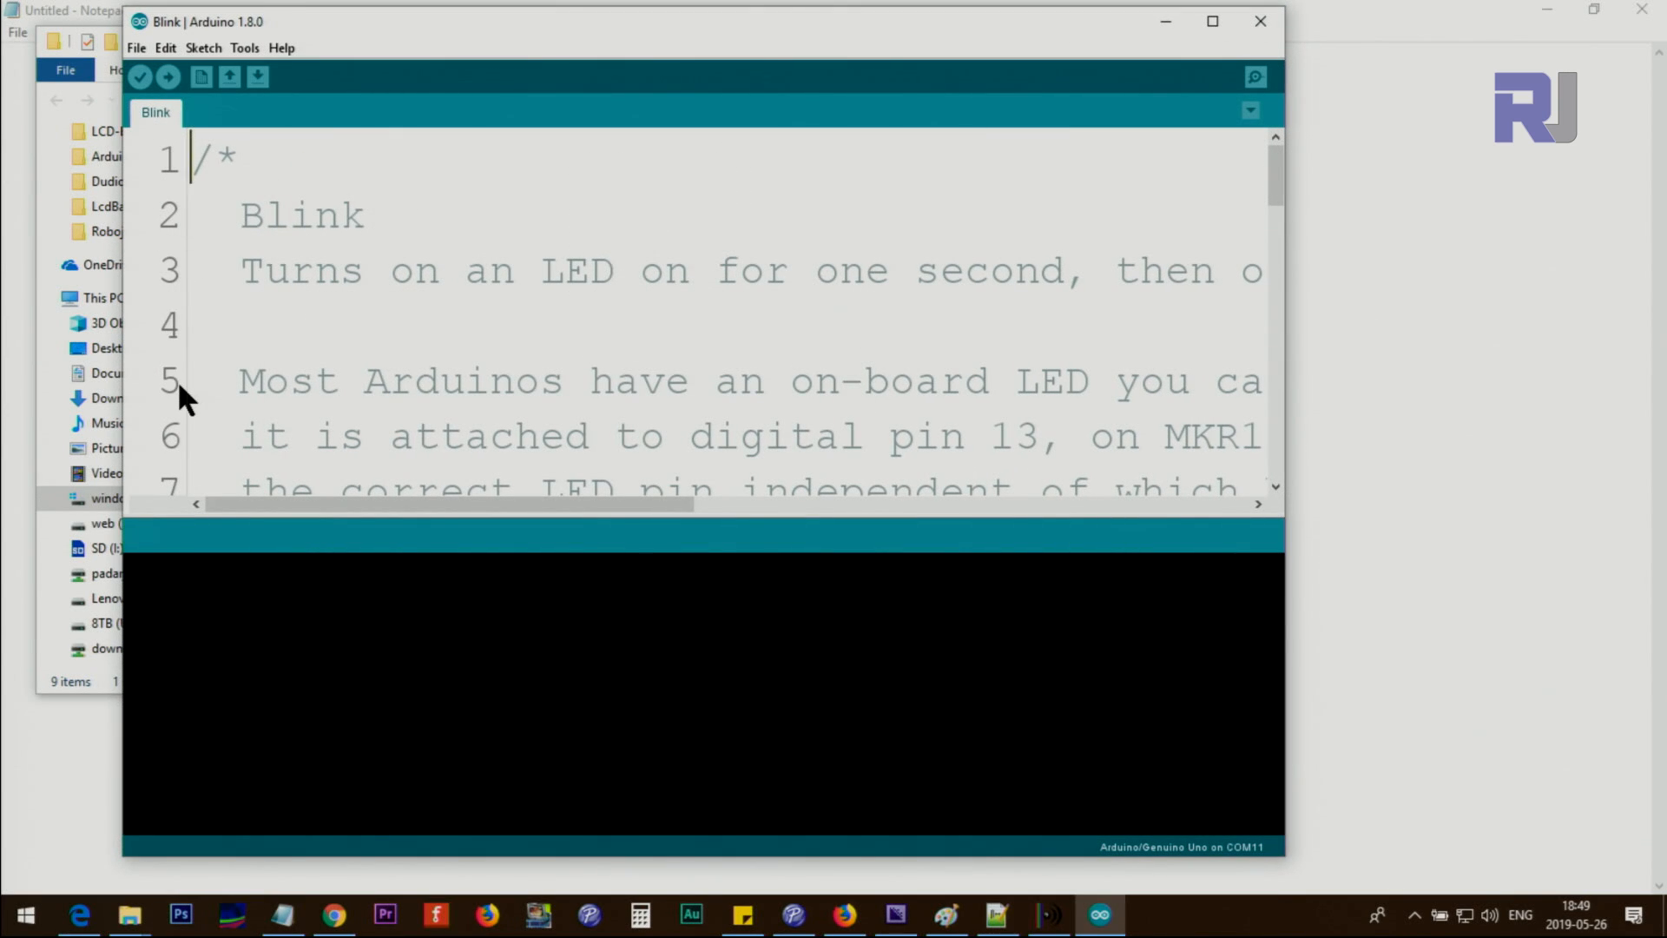
Scroll the Blink sketch to confirm numbered lines continue past line 10
scroll("down", 3)
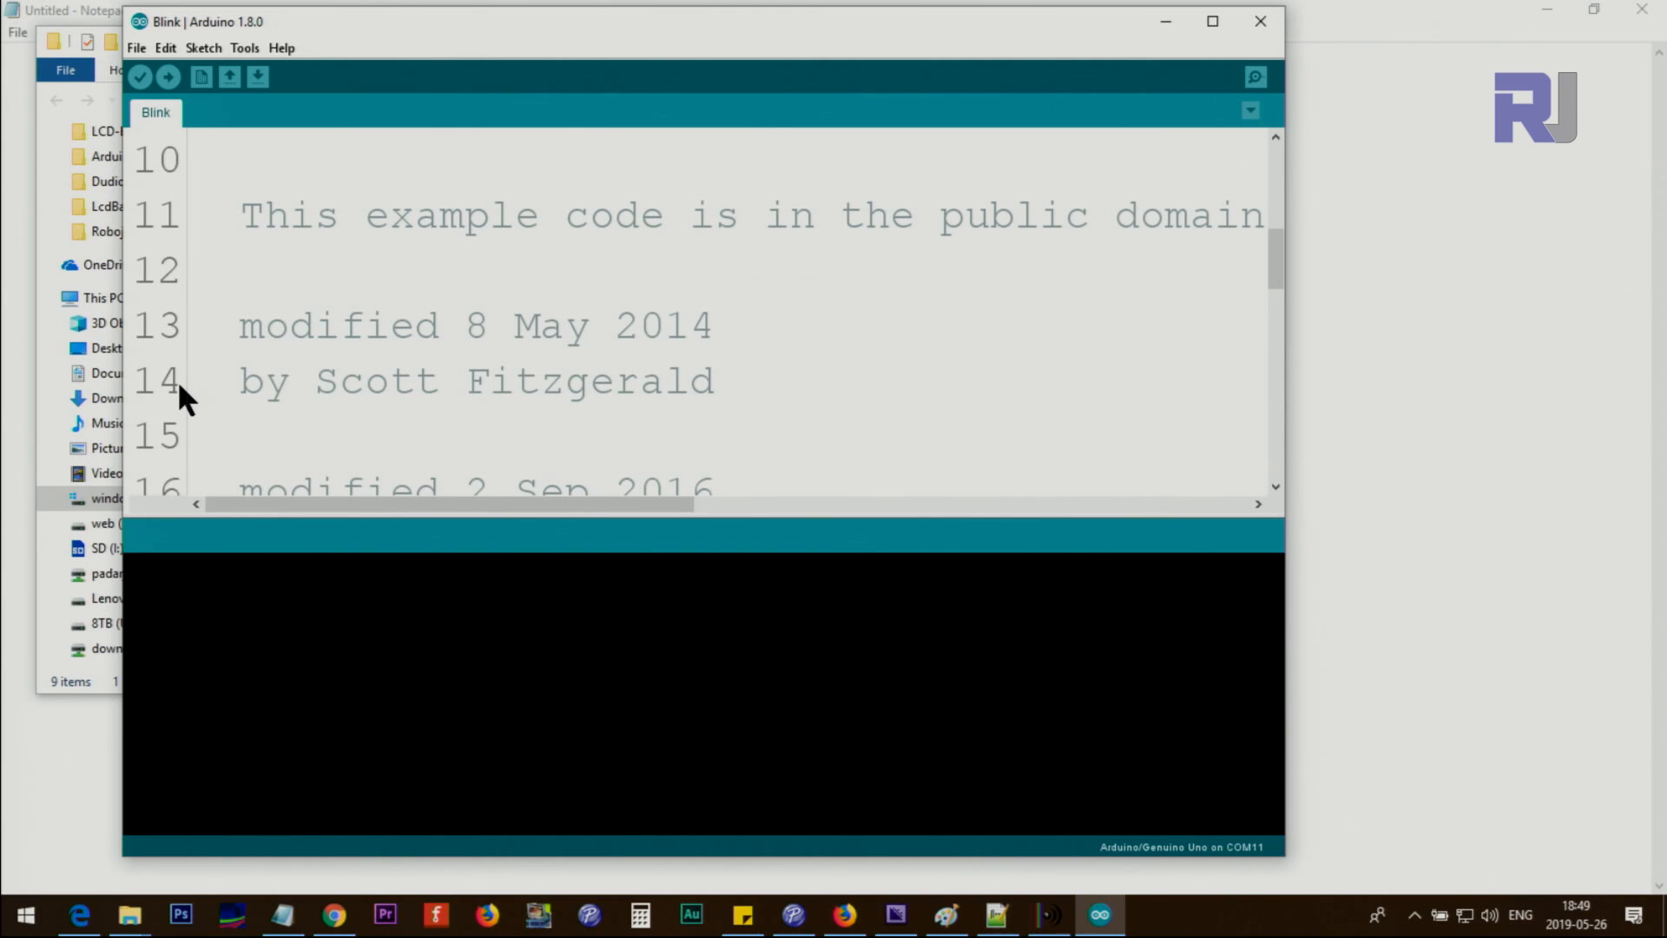